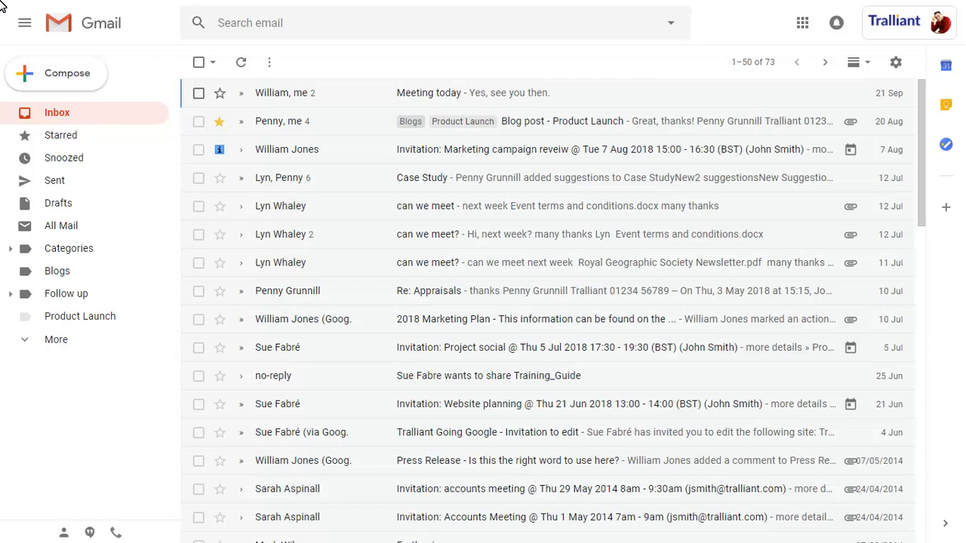
Review the dated task in Gmail's Tasks panel, then switch to Google Calendar via the apps launcher.
left_click(945, 145)
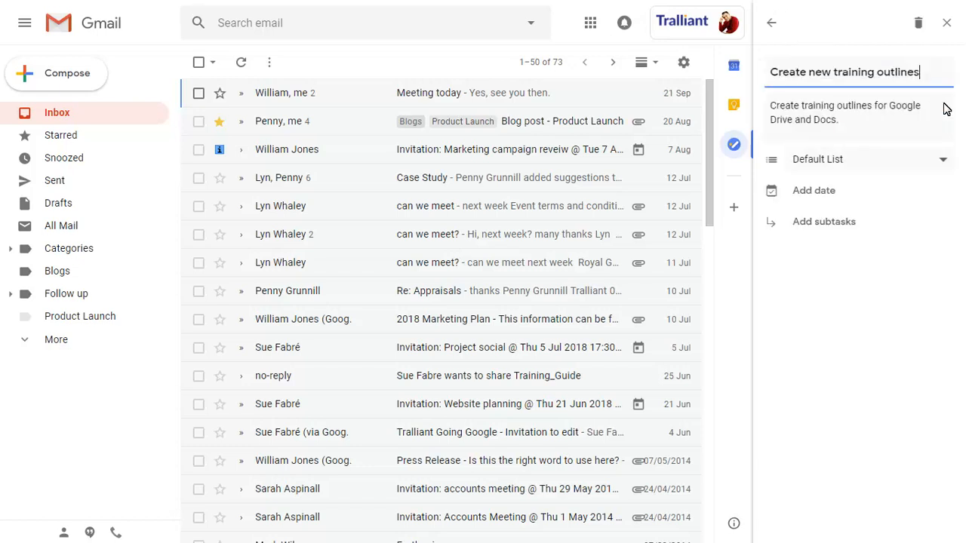
left_click(813, 191)
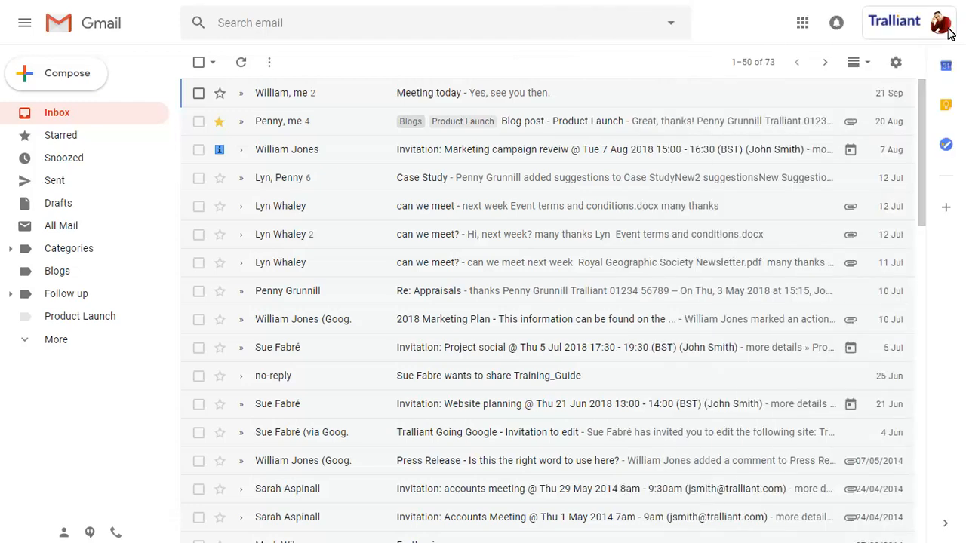
left_click(803, 23)
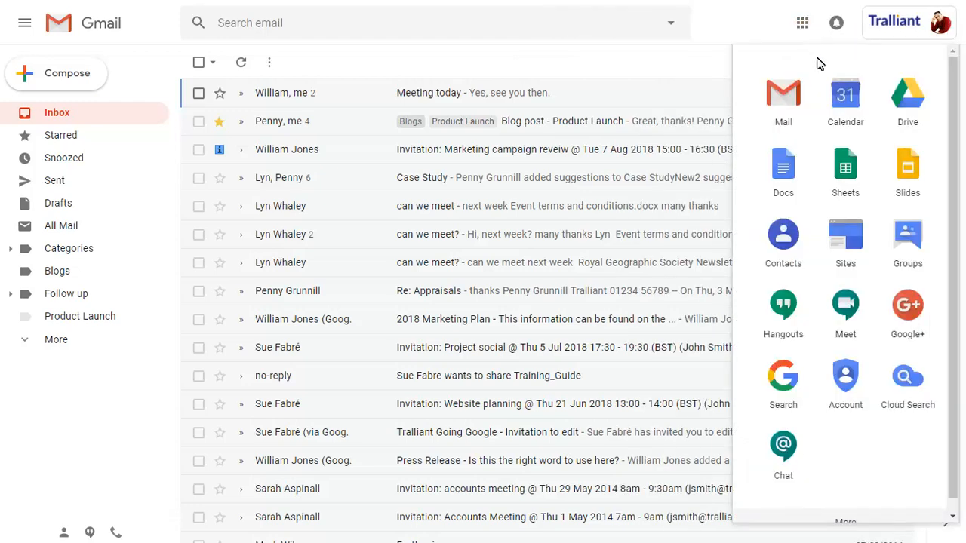
left_click(845, 93)
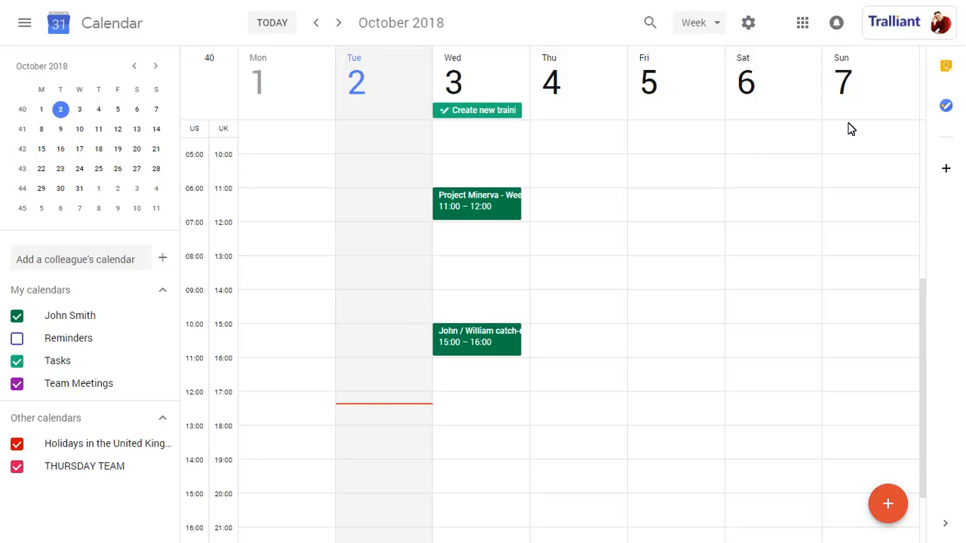
mouse_move(465, 113)
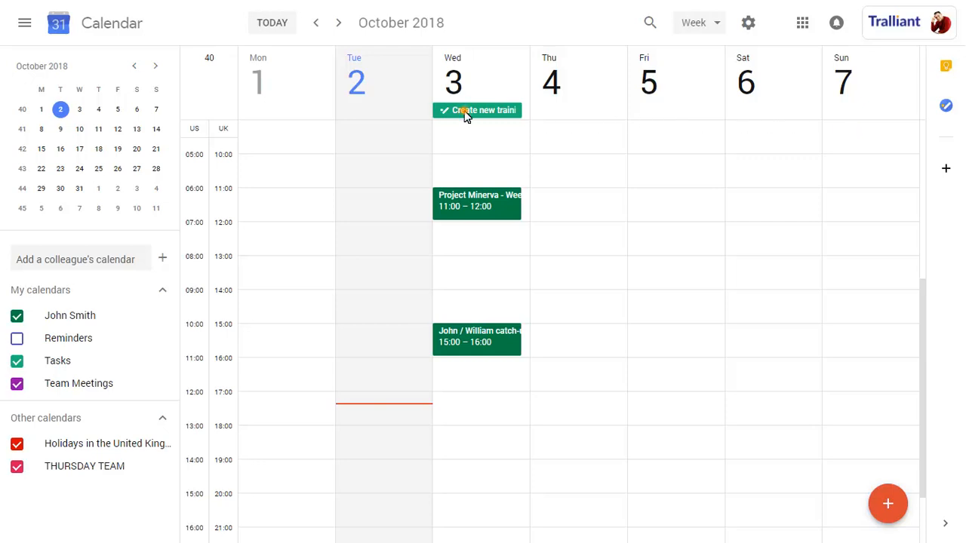
View the 'Create new training outlines' task on Wednesday 3 October, shown complete.
left_click(478, 110)
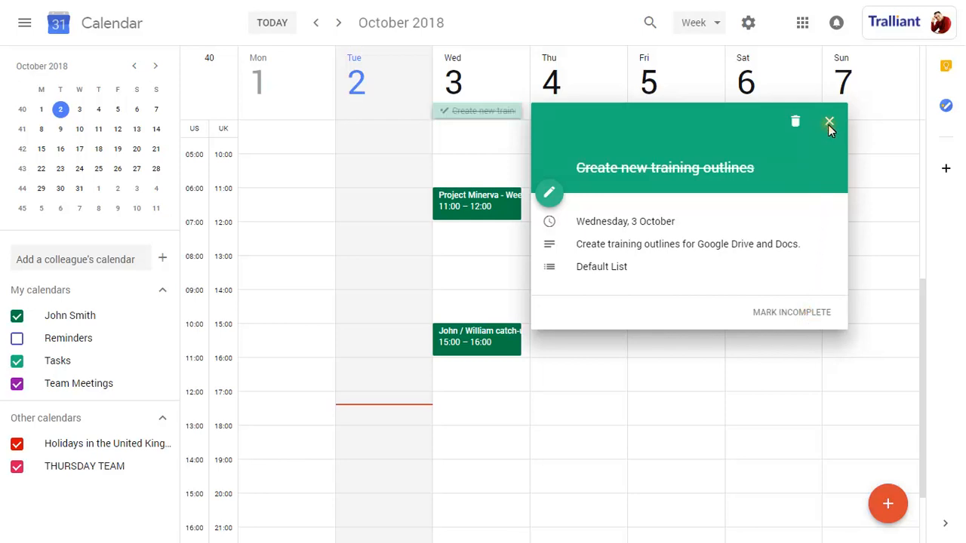
left_click(830, 121)
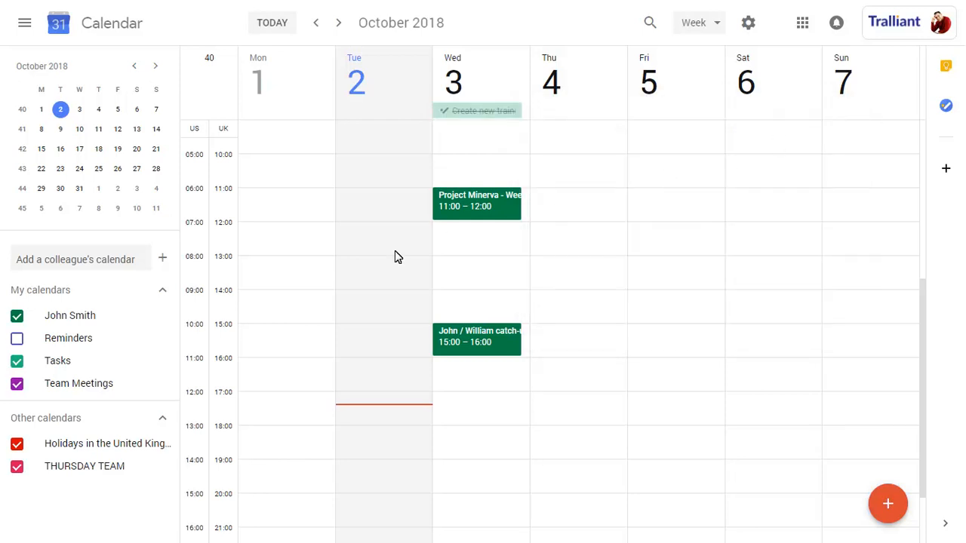
left_click(16, 361)
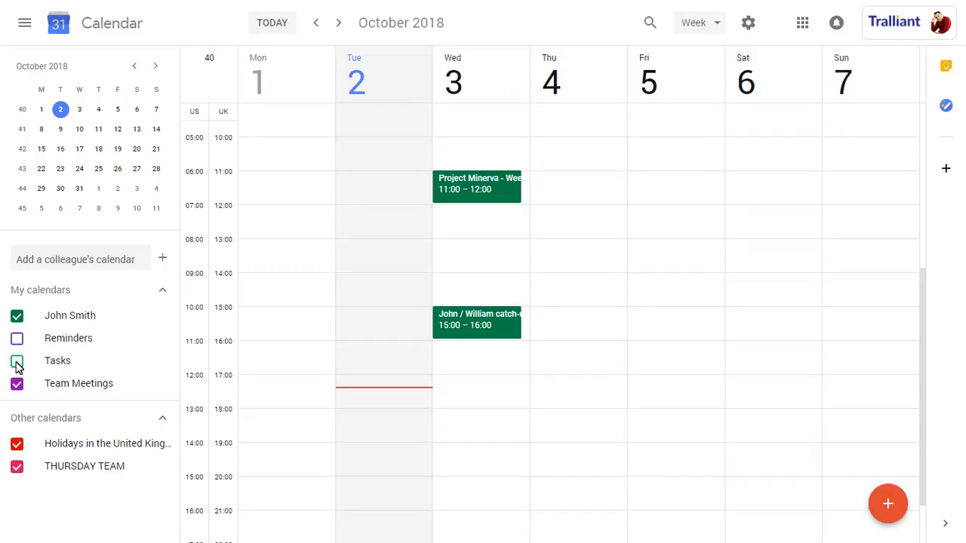
left_click(16, 361)
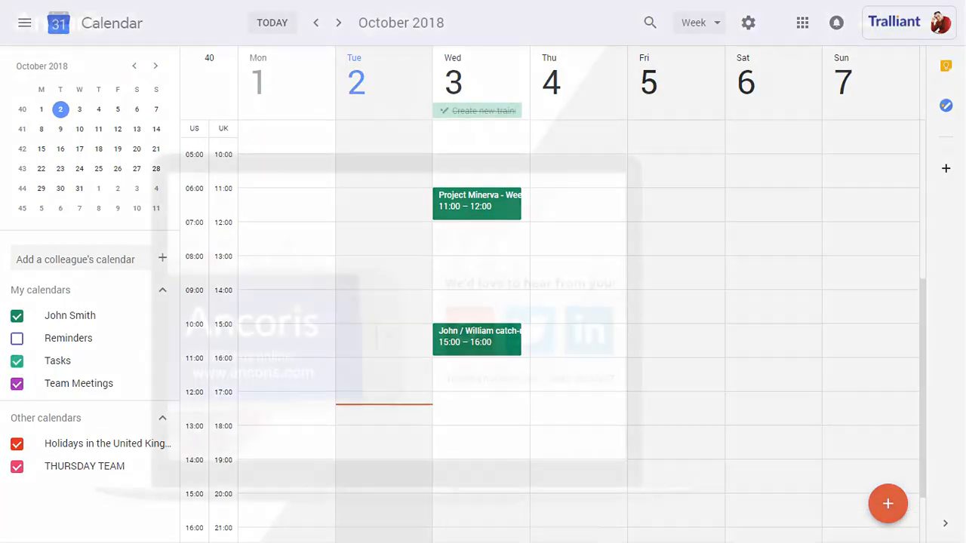